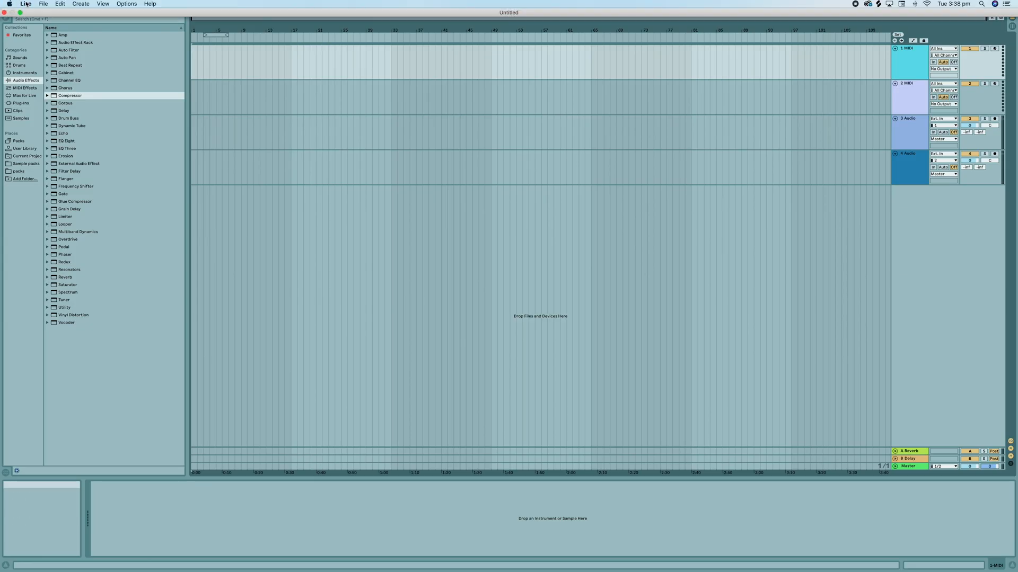
Step: Show Live's Audio preferences and list the available audio input devices
click(25, 4)
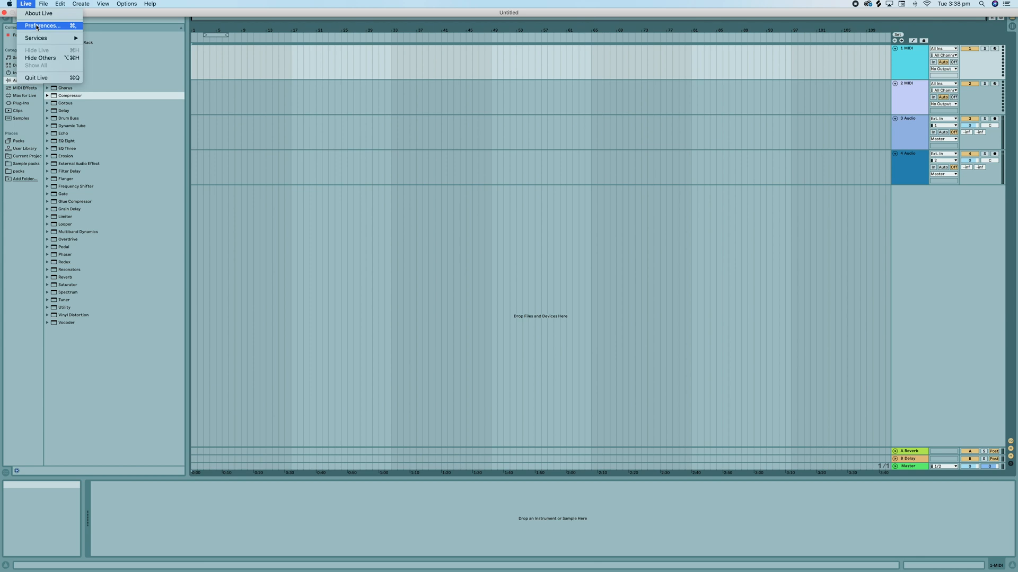
click(43, 25)
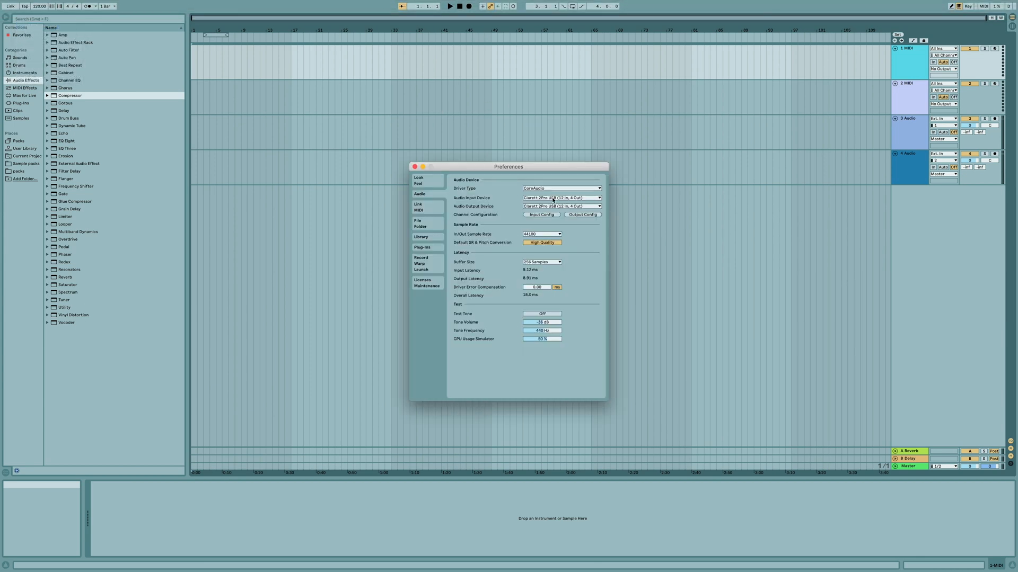
click(559, 198)
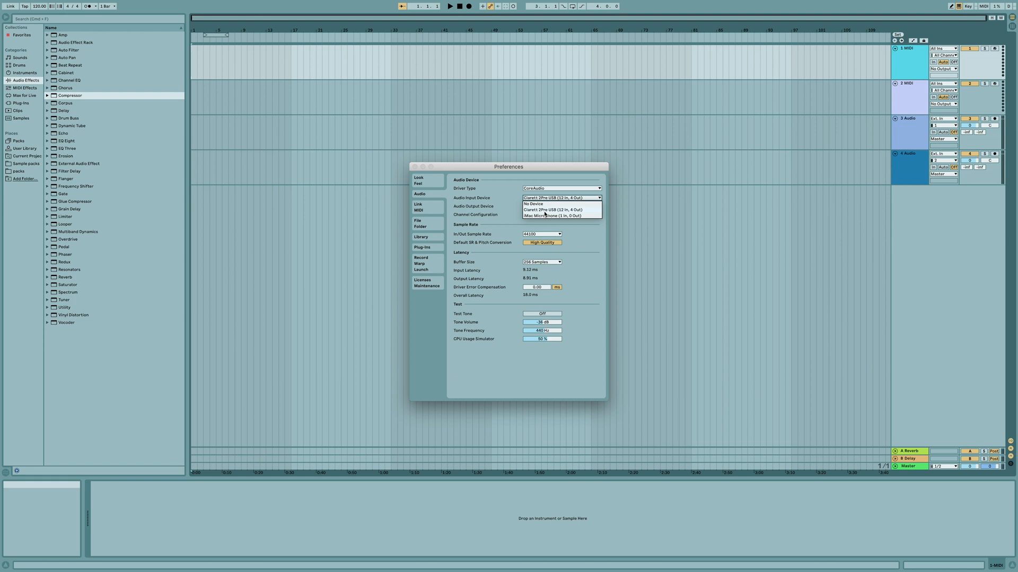
mouse_move(406, 184)
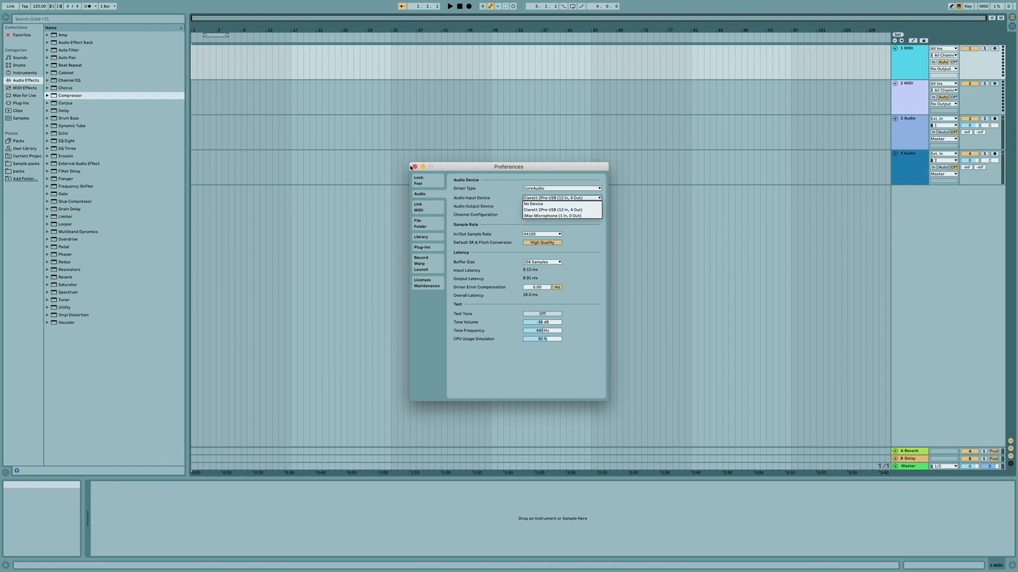
Step: Choose the input channel for 3 Audio and arm that track for recording
click(411, 166)
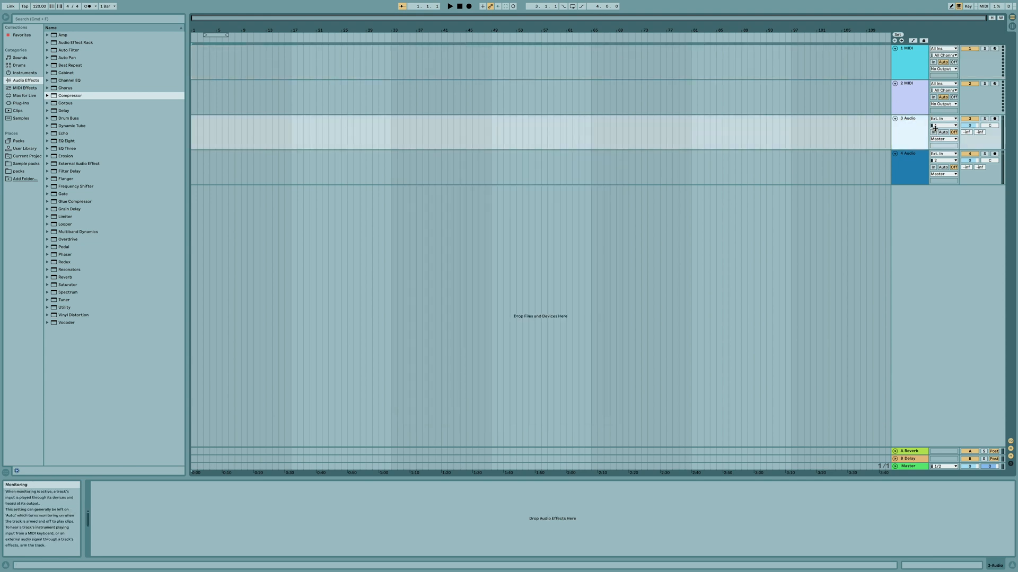
click(942, 125)
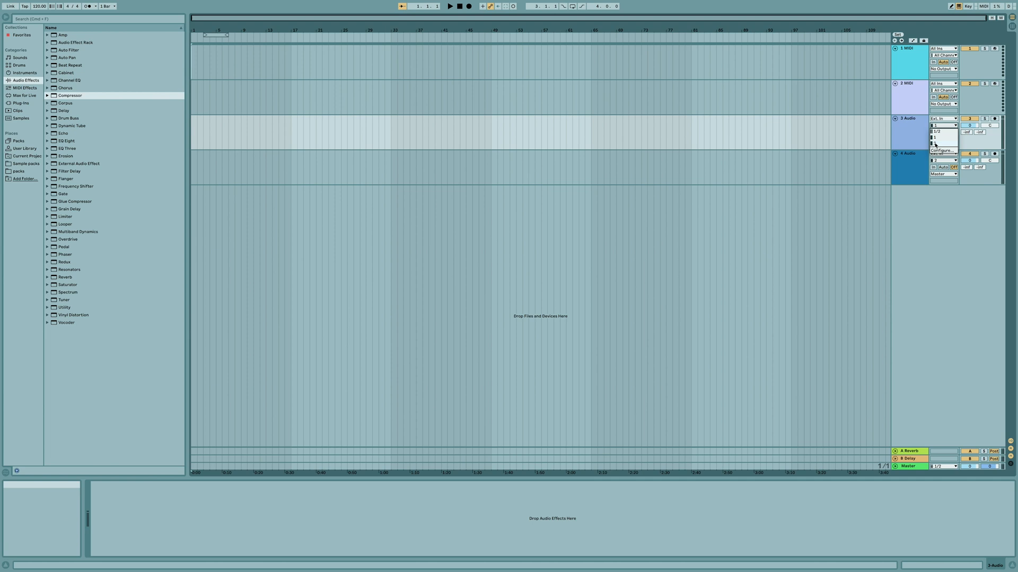
click(938, 137)
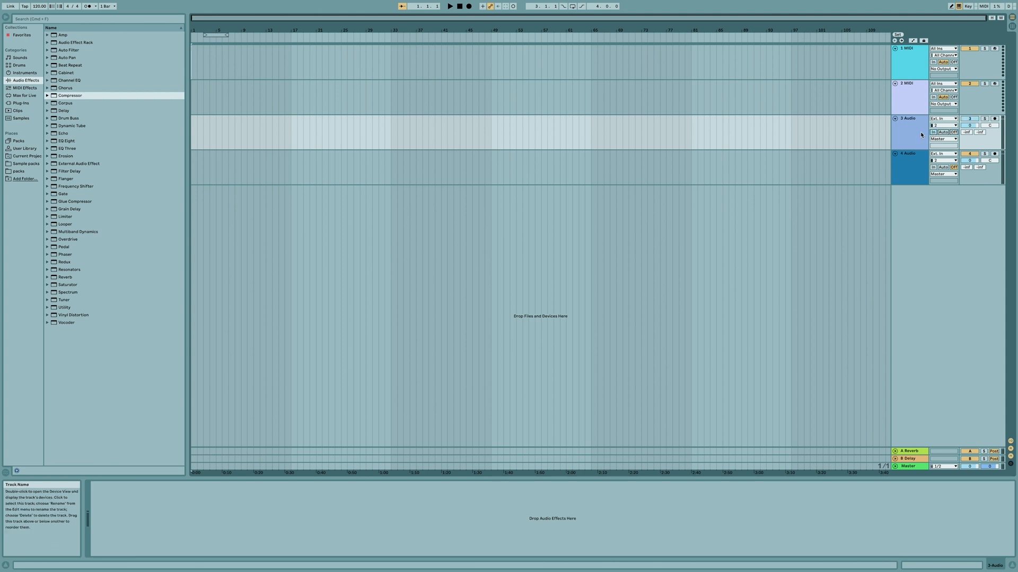
click(993, 119)
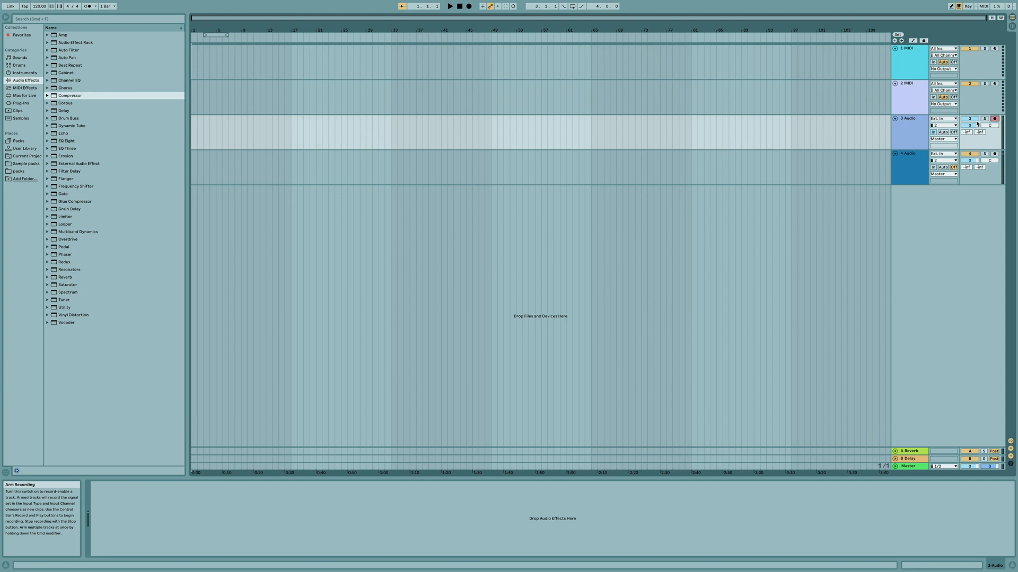
click(995, 118)
text(guit)
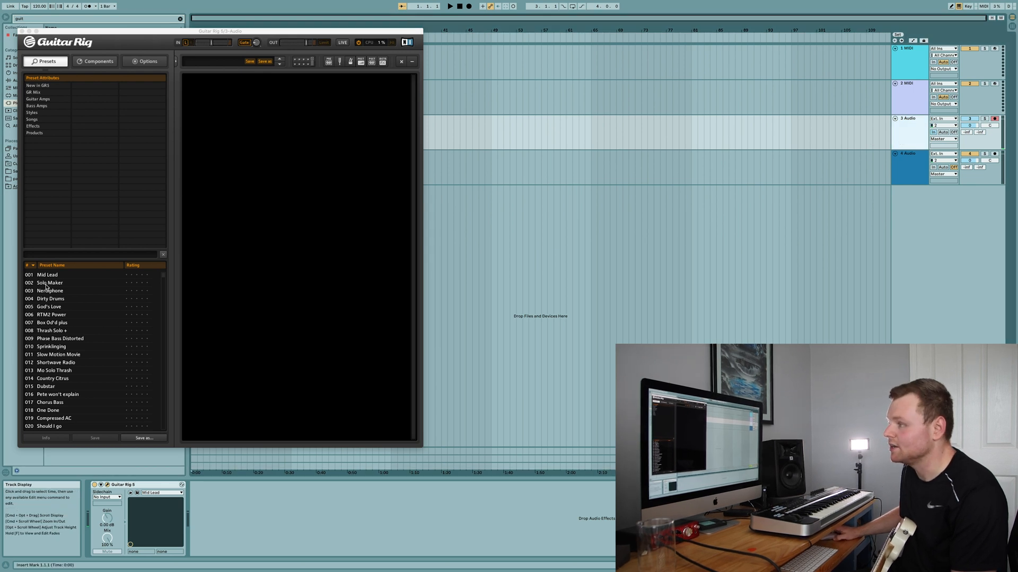
Step: Load the Solo Maker preset in Guitar Rig 5 for the armed guitar track
double_click(49, 282)
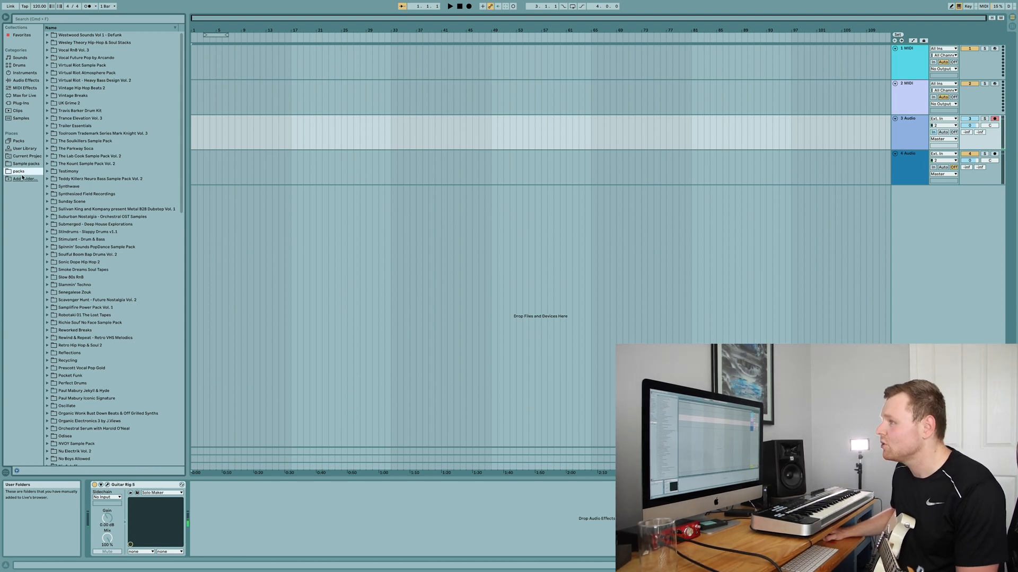
Step: Search the browser for 'drum' and pick a loop from the Travis Barker drum loops folder
click(91, 18)
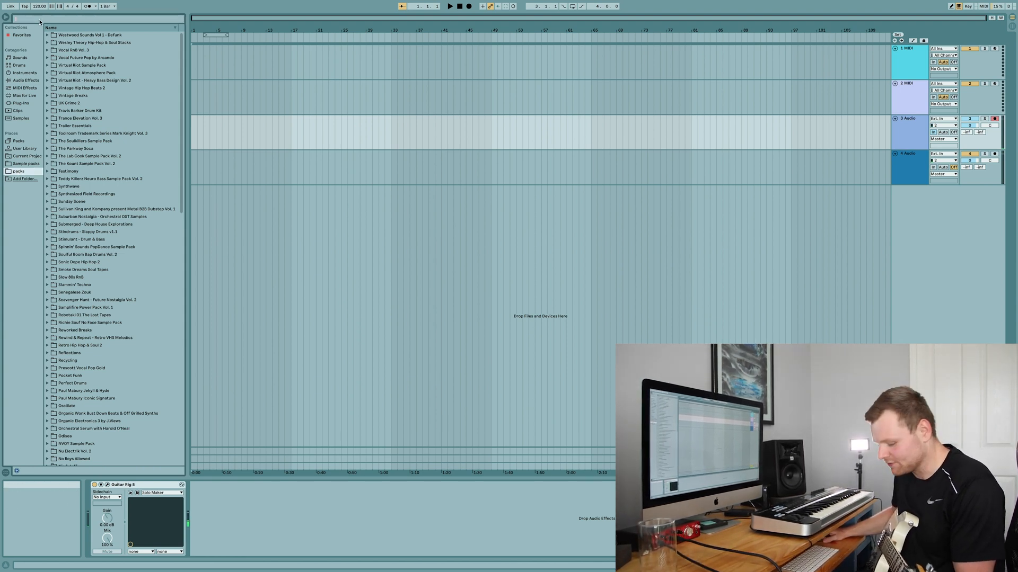
text(drum)
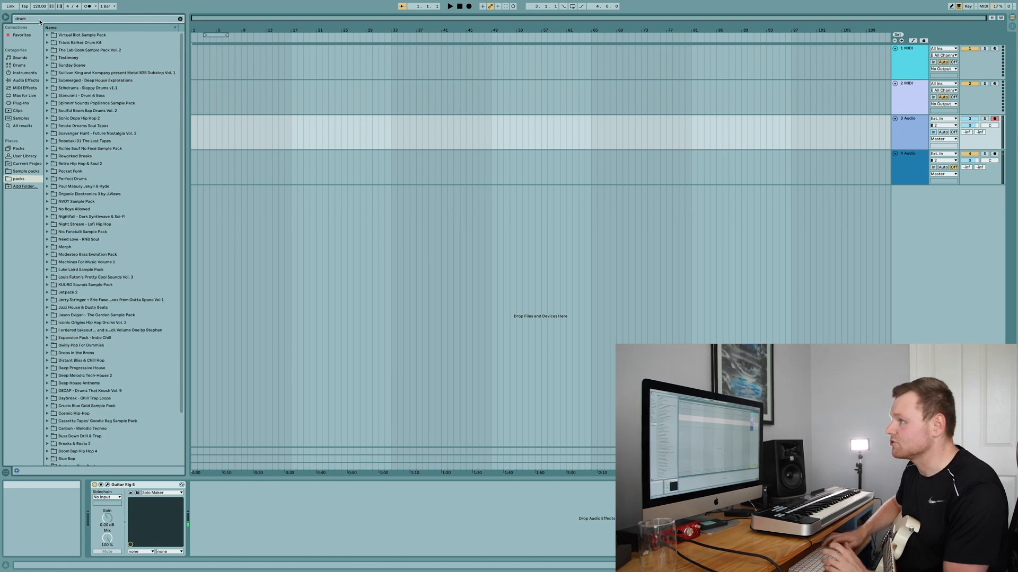
click(77, 43)
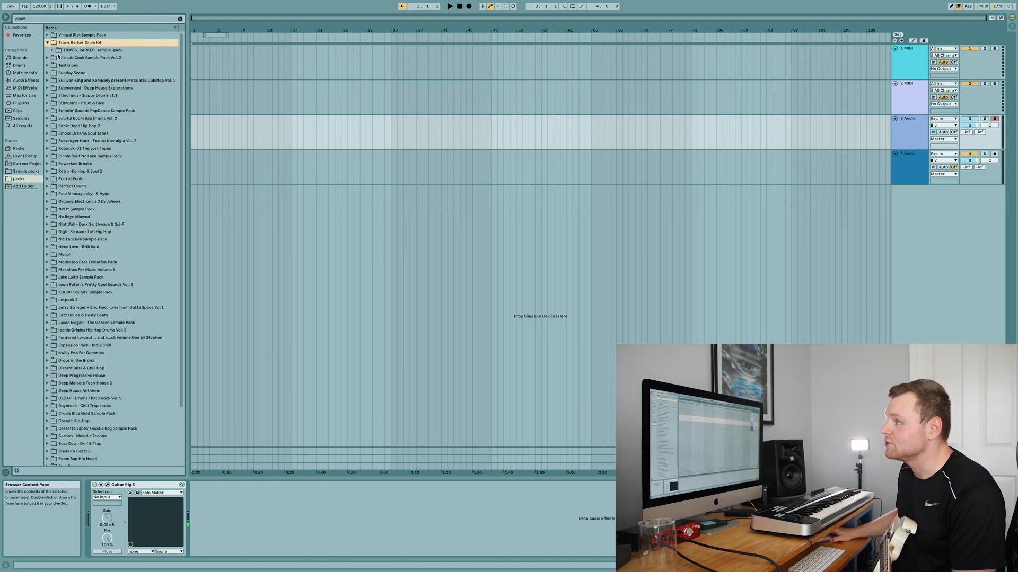
click(51, 50)
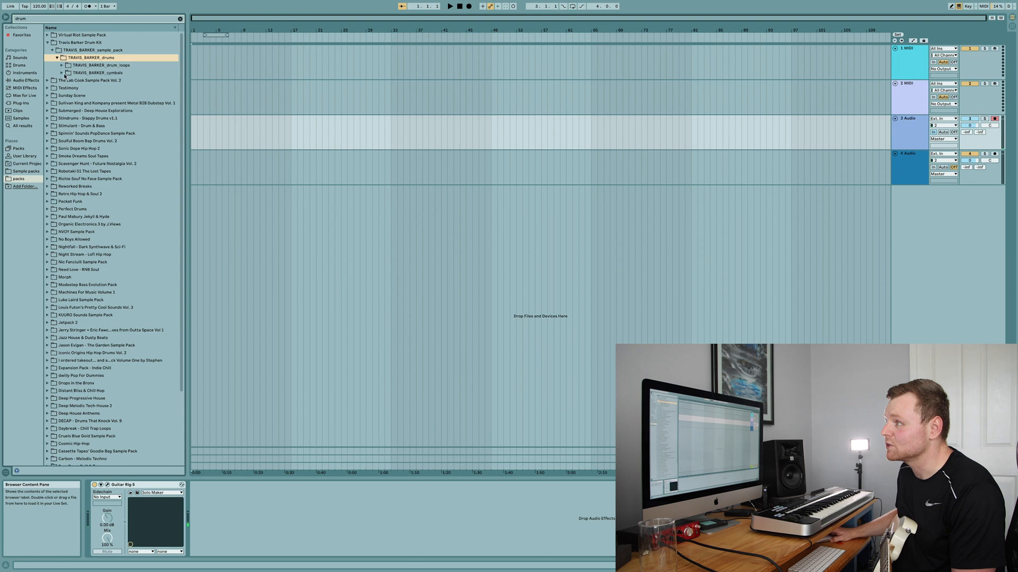
click(58, 65)
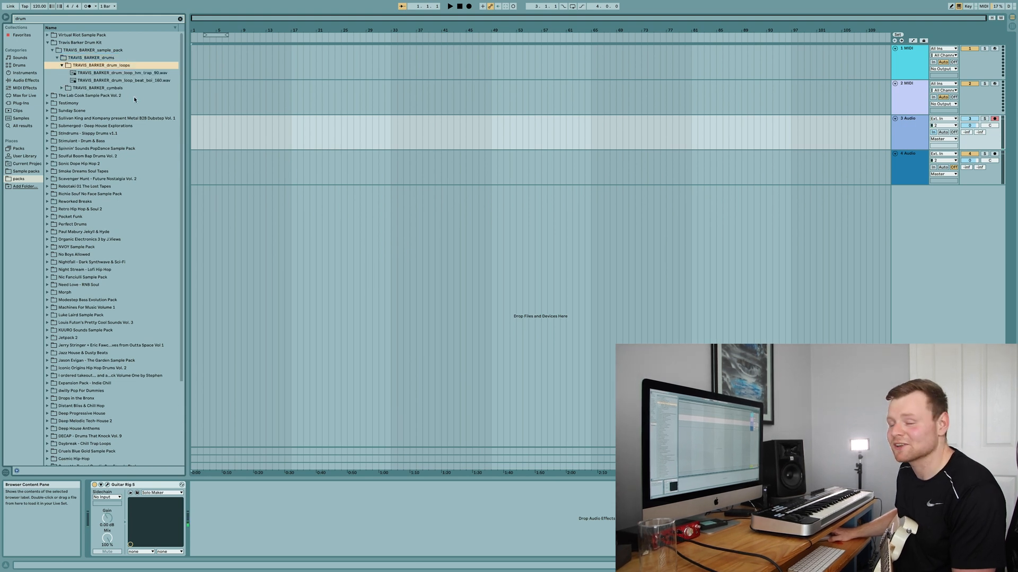
click(116, 79)
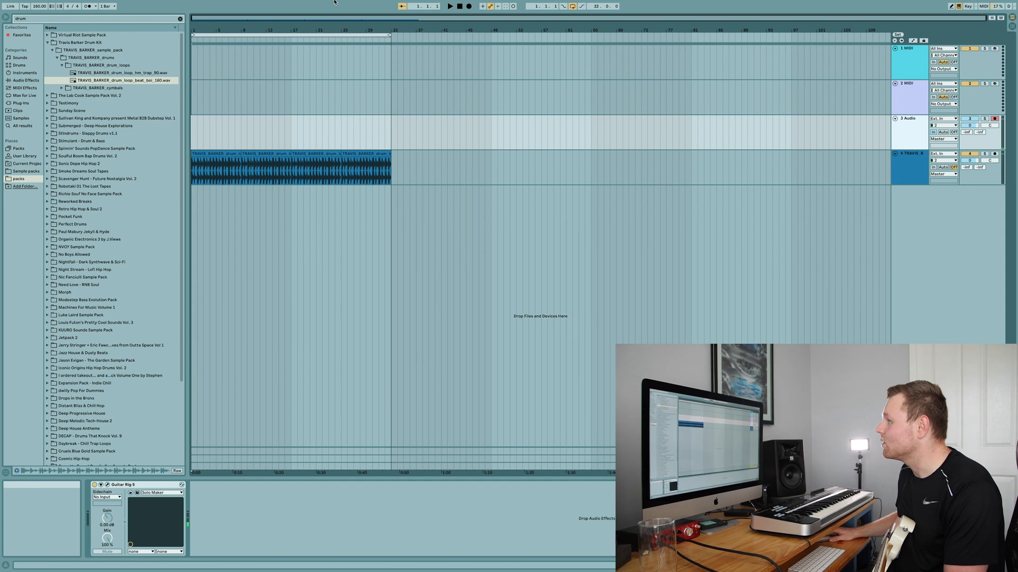
mouse_move(468, 6)
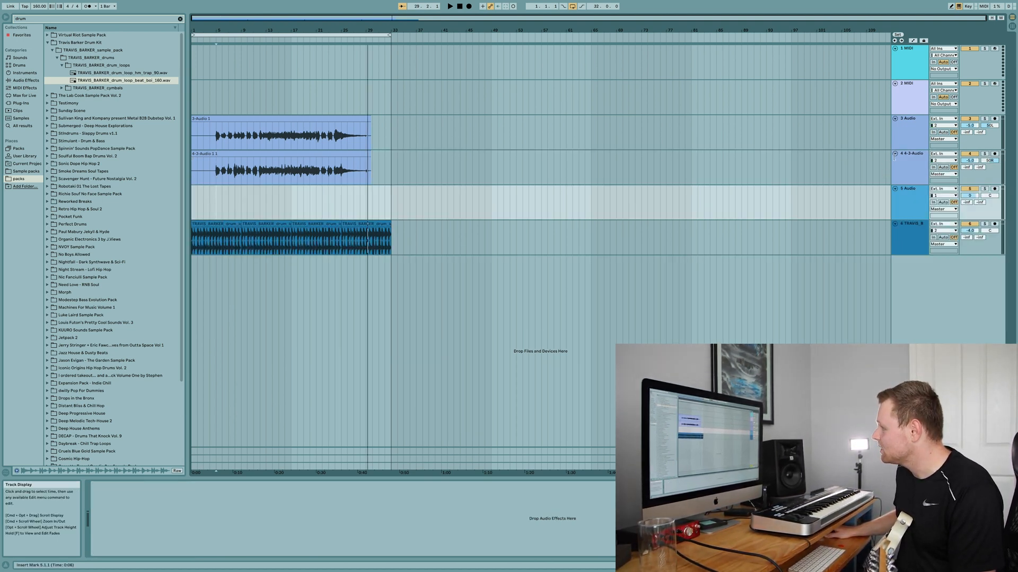
Step: Paste Guitar Rig 5 onto the fifth audio track and set its recording start point
click(910, 153)
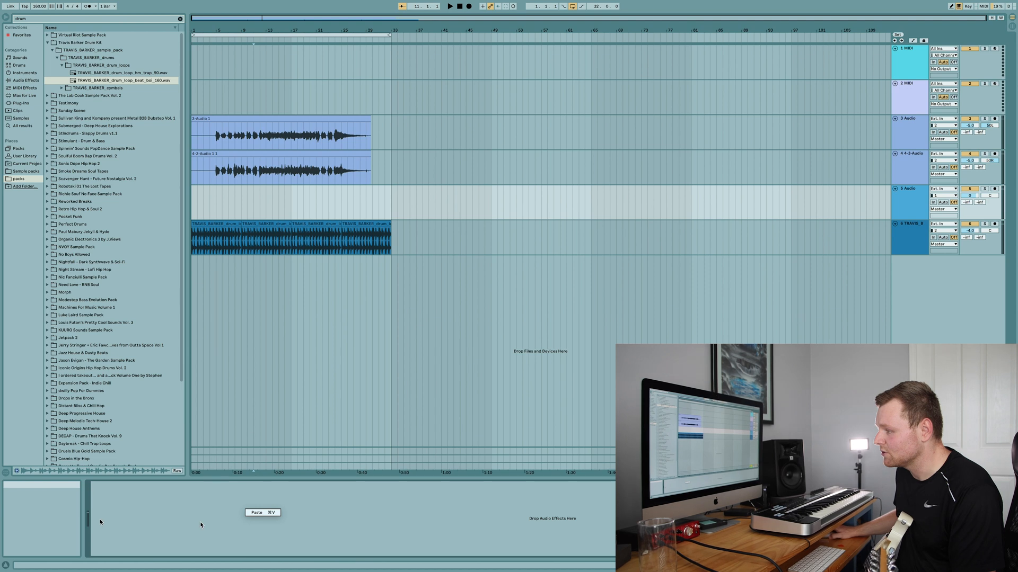
click(99, 485)
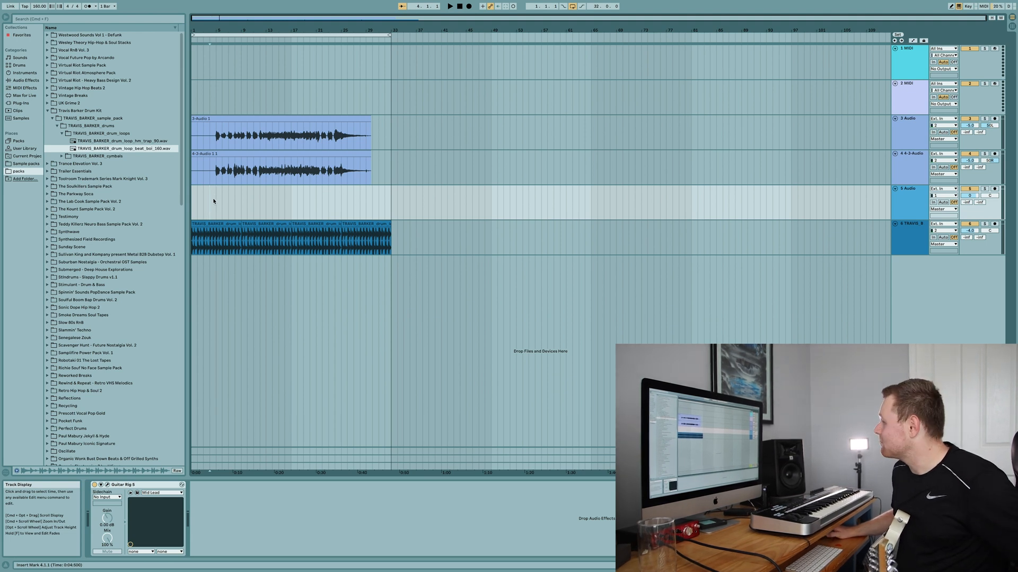
click(941, 196)
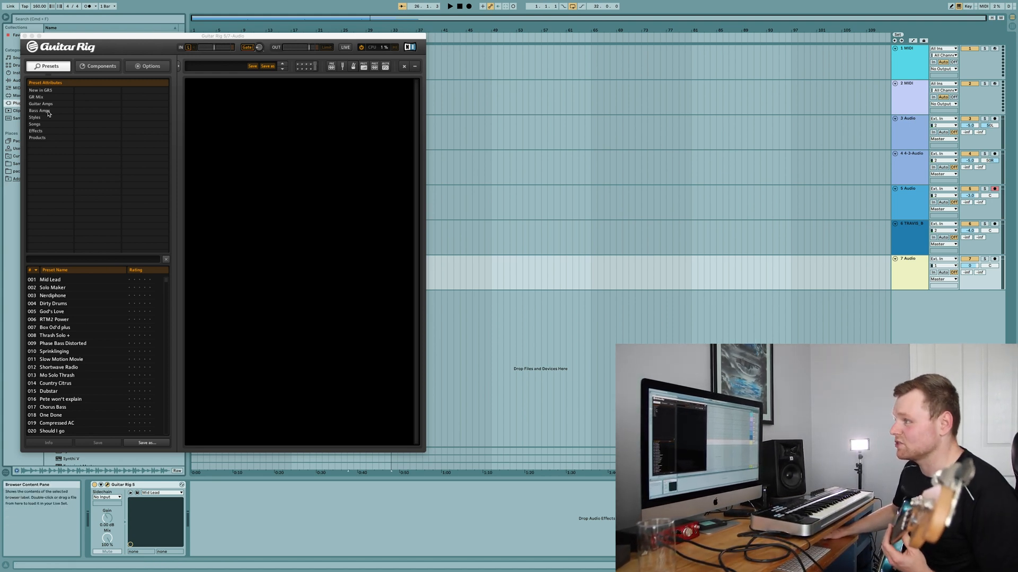
Step: Load the DI-Bass preset from Basic Amps and close the Guitar Rig window
click(40, 110)
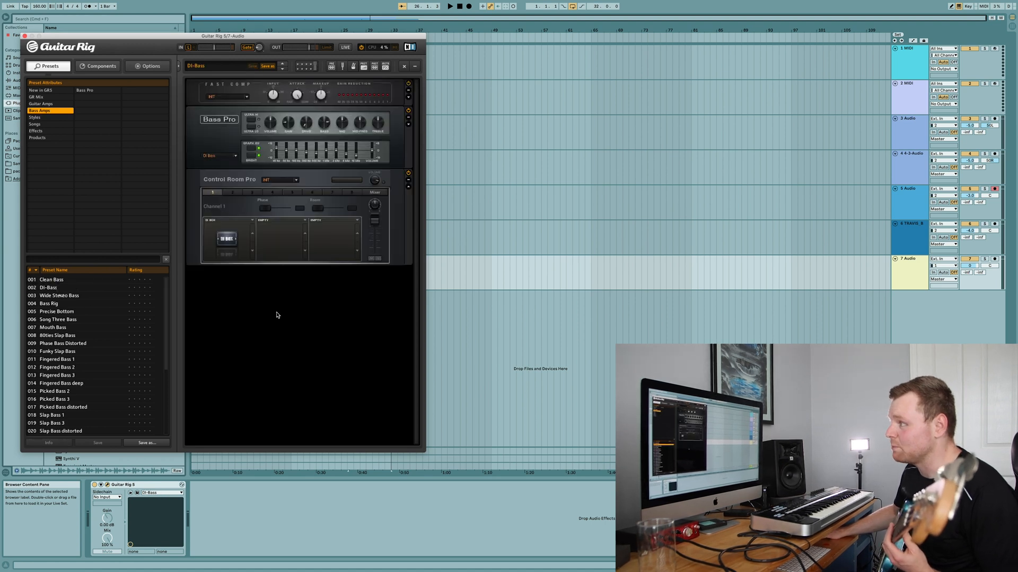
click(49, 287)
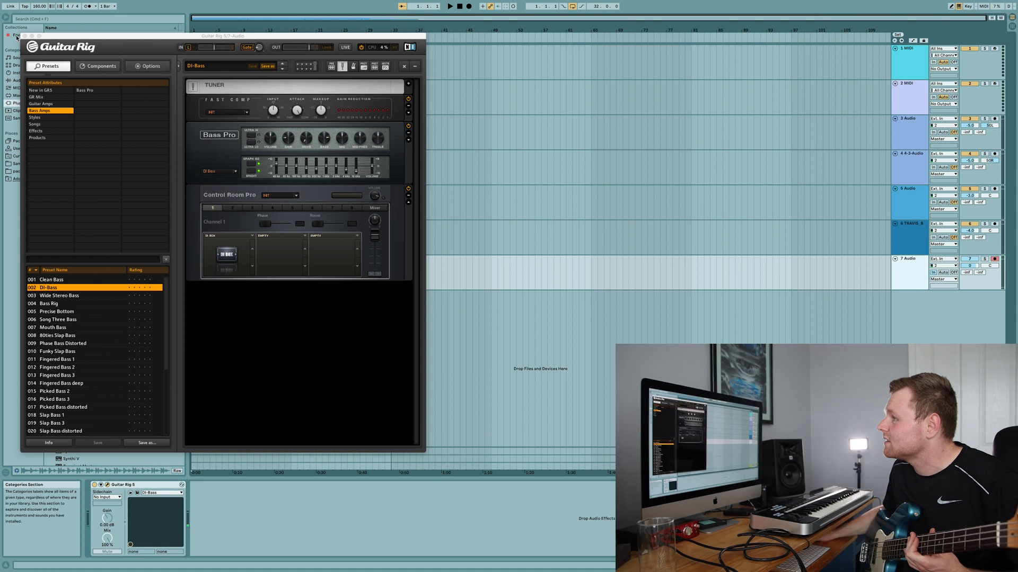
click(342, 66)
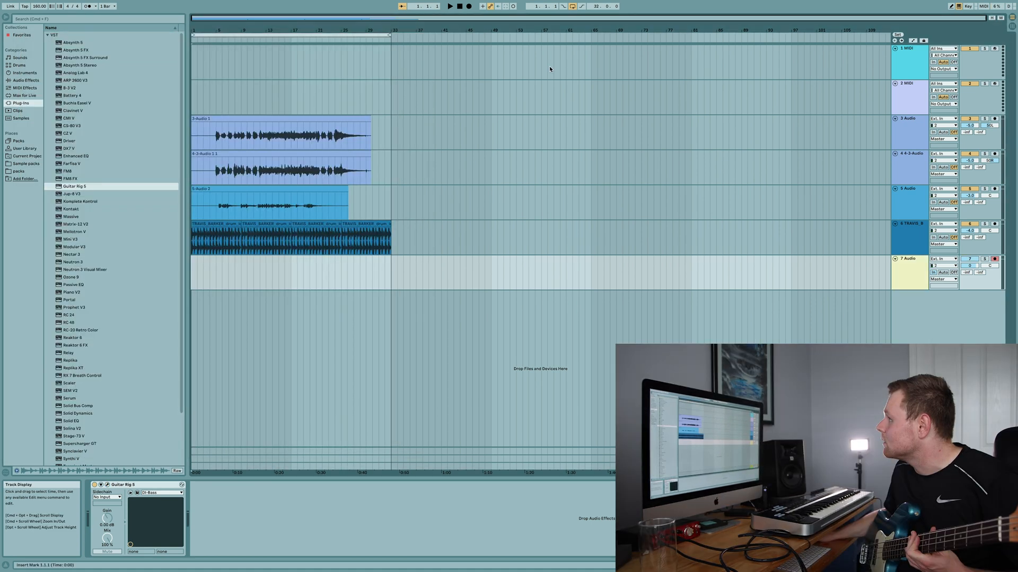
Step: Record the bass take on the seventh audio track through the DI-Bass preset
click(450, 7)
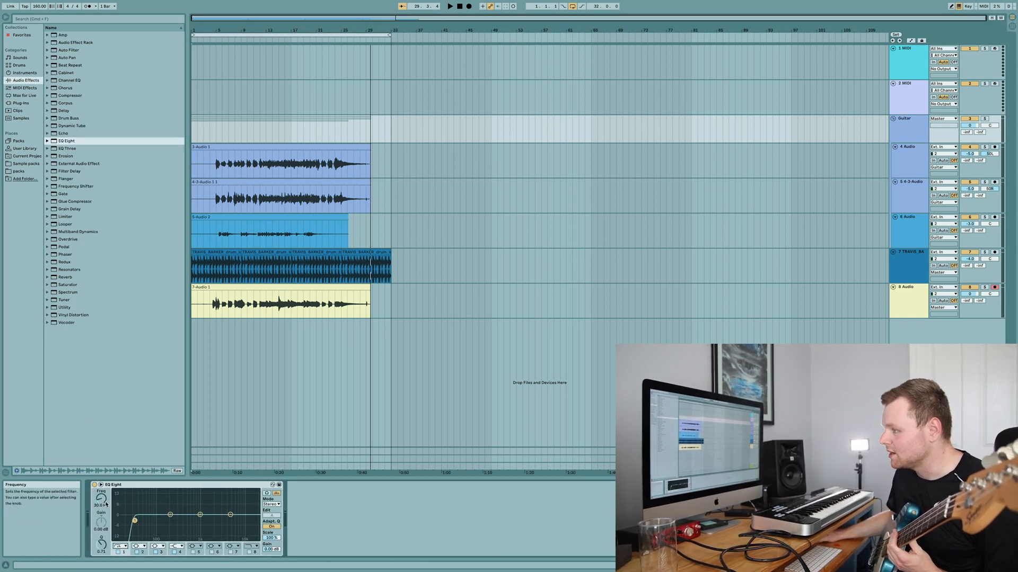
Step: Raise EQ Eight's low-cut band to roll off low end from the Guitar group
drag(134, 523, 155, 519)
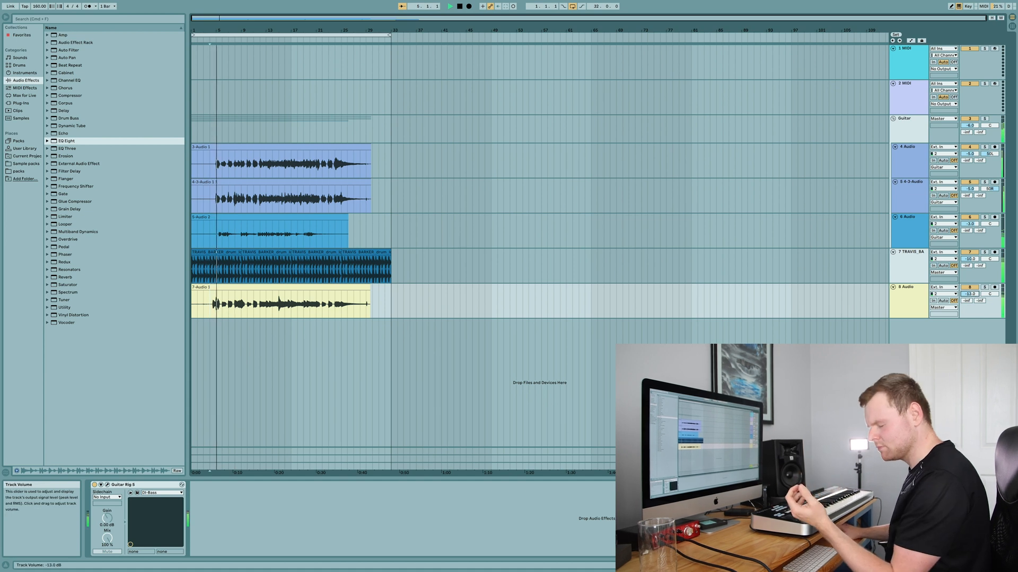
Step: Raise the bass track volume to about −11 dB while the set plays
drag(972, 293, 972, 288)
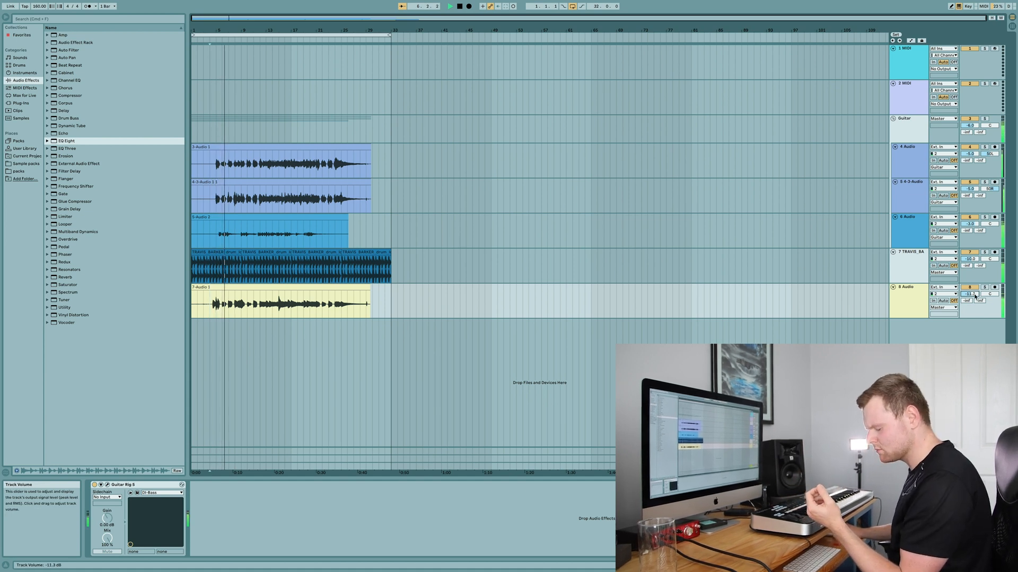